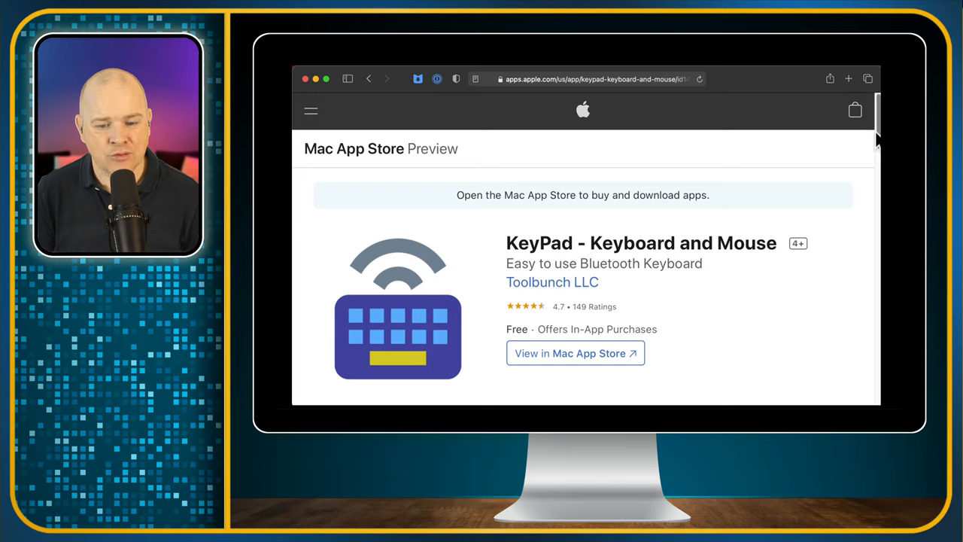
- Scroll through the browser page before returning to the plain macOS desktop
scroll("down", 3)
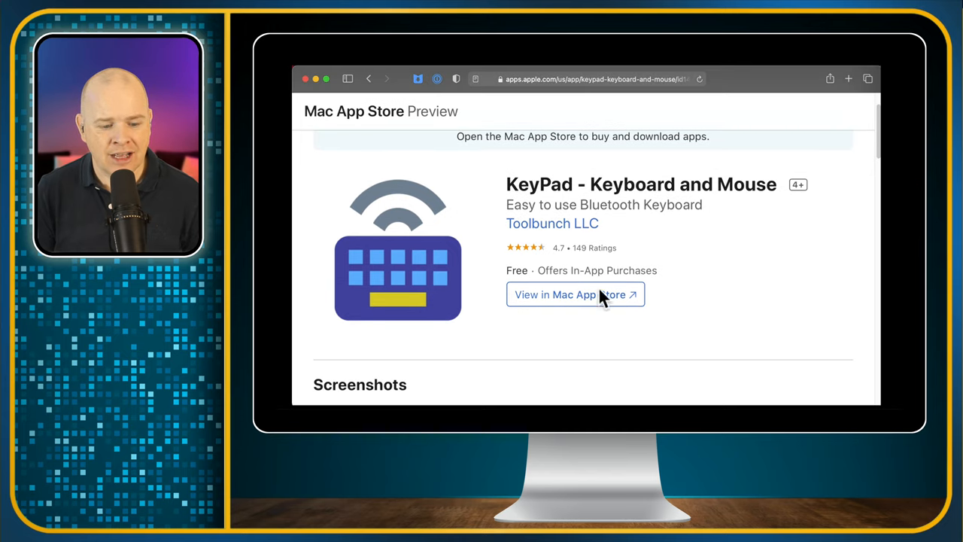
scroll("down", 3)
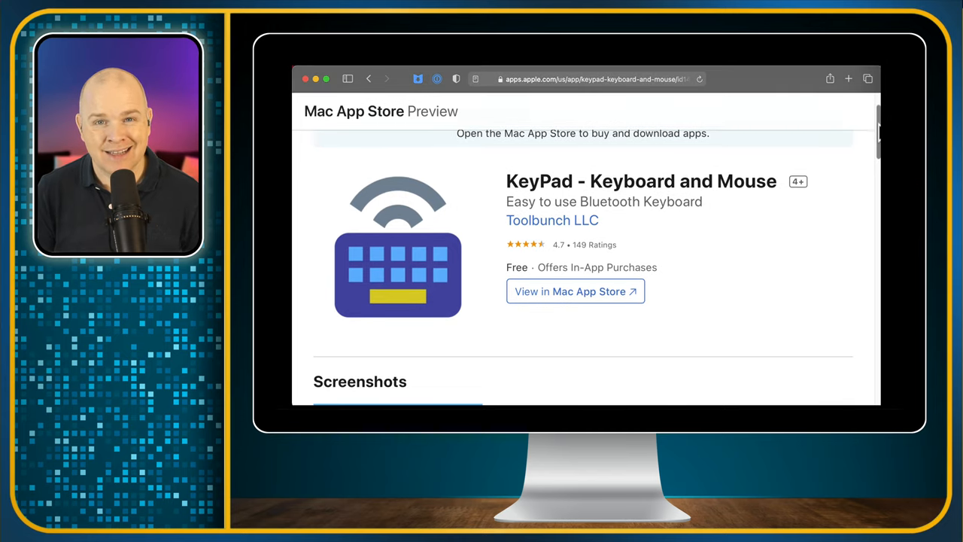
scroll("down", 3)
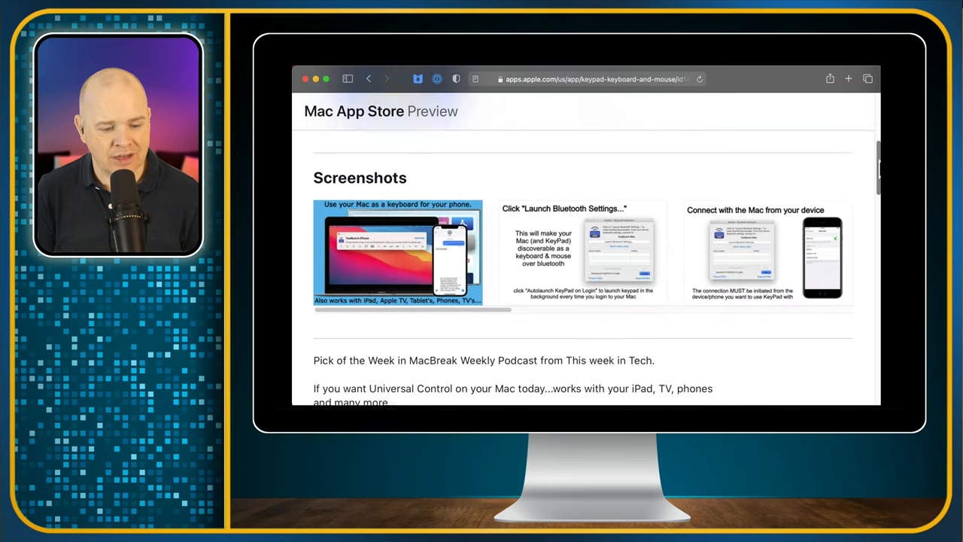
scroll("down", 3)
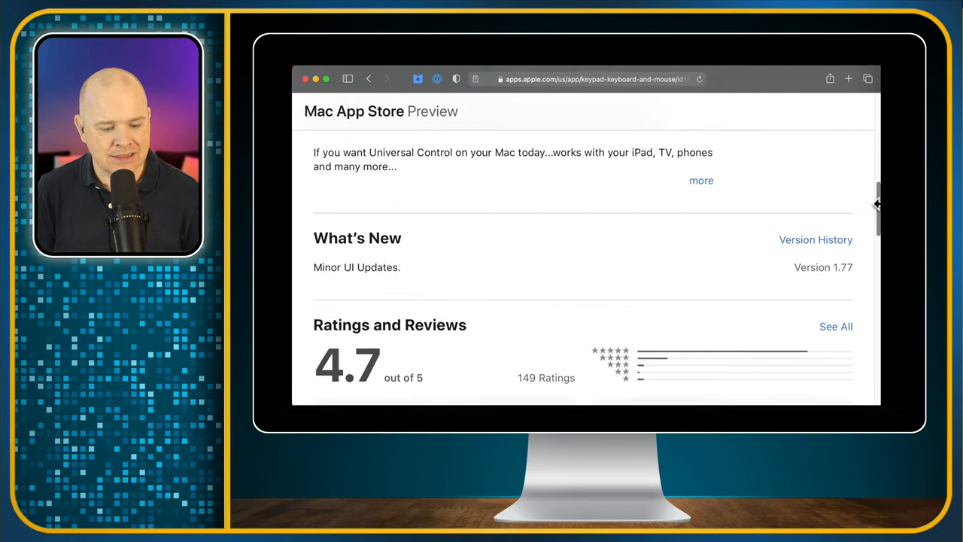
scroll("down", 3)
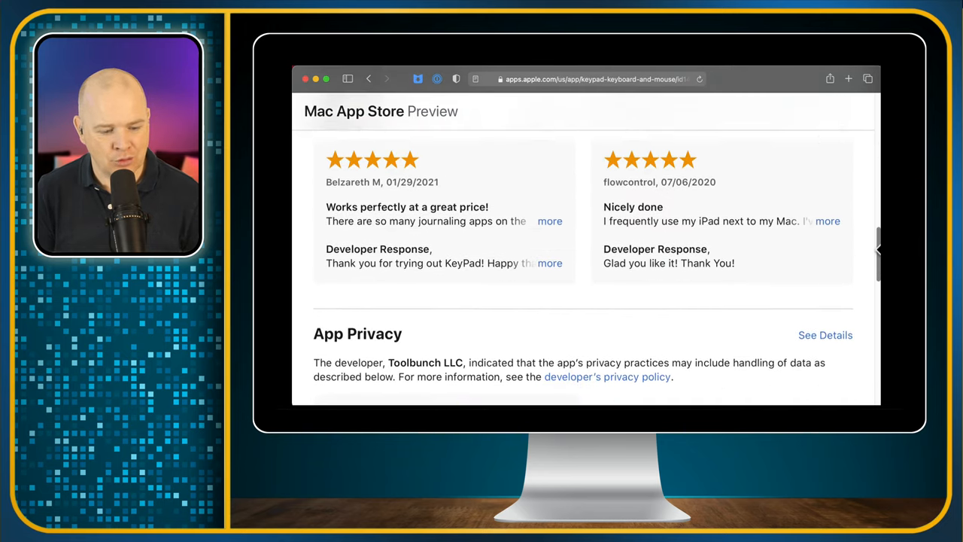
scroll("down", 3)
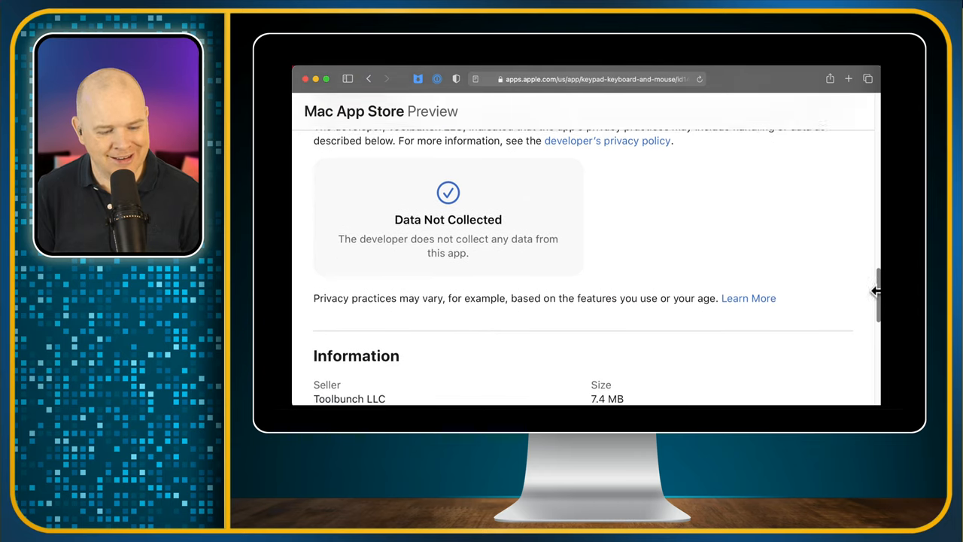
scroll("down", 3)
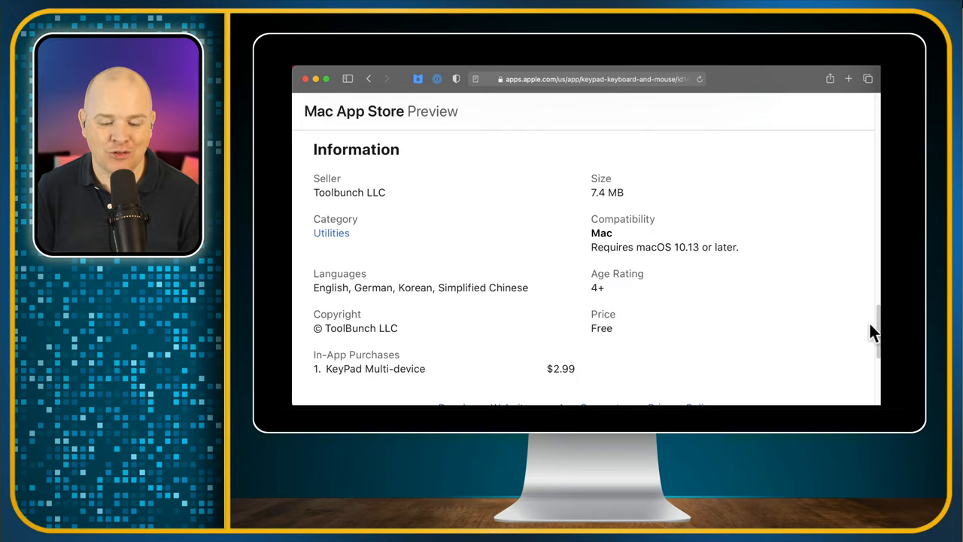
scroll("down", 3)
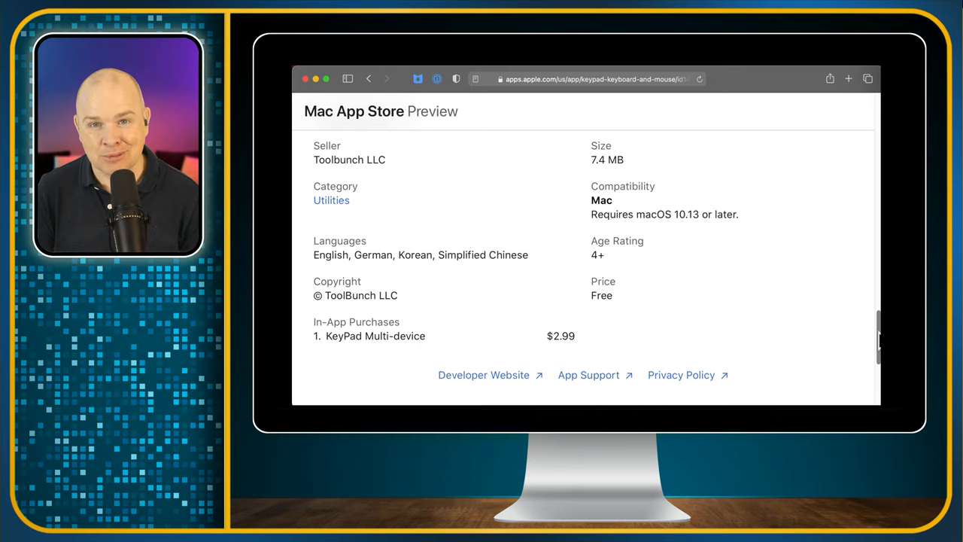
scroll("up", 3)
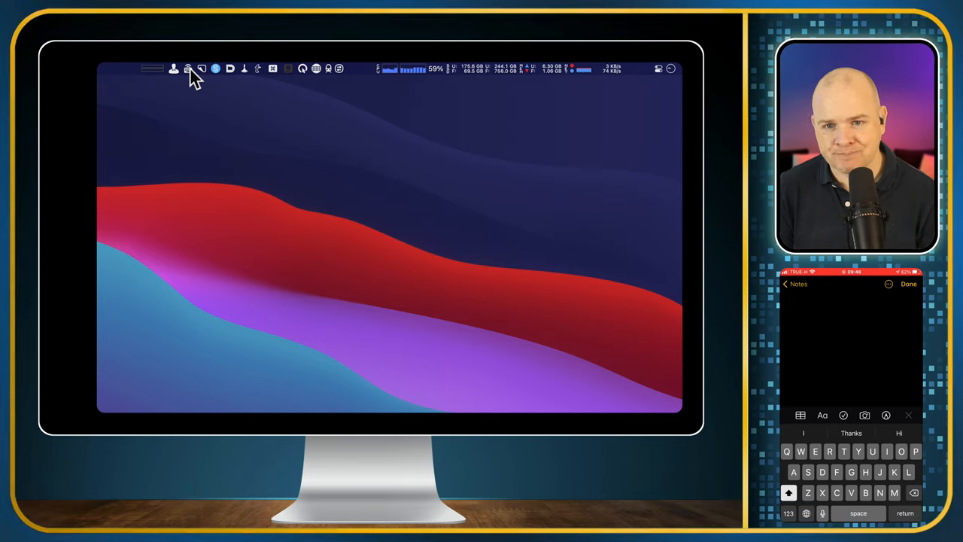
- Show KeyPad's menu-bar options with the iPhone connection entry, support, about and quit
left_click(188, 69)
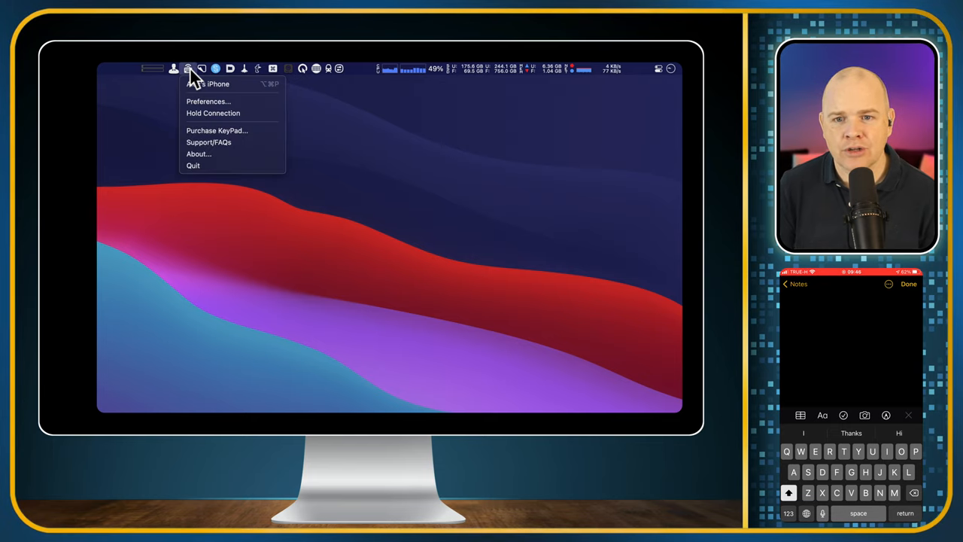
mouse_move(218, 85)
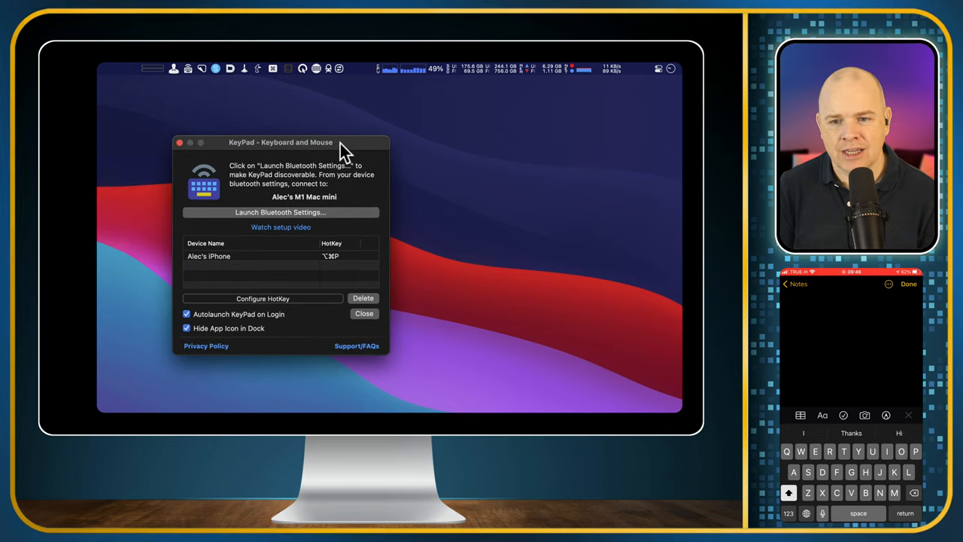
mouse_move(249, 263)
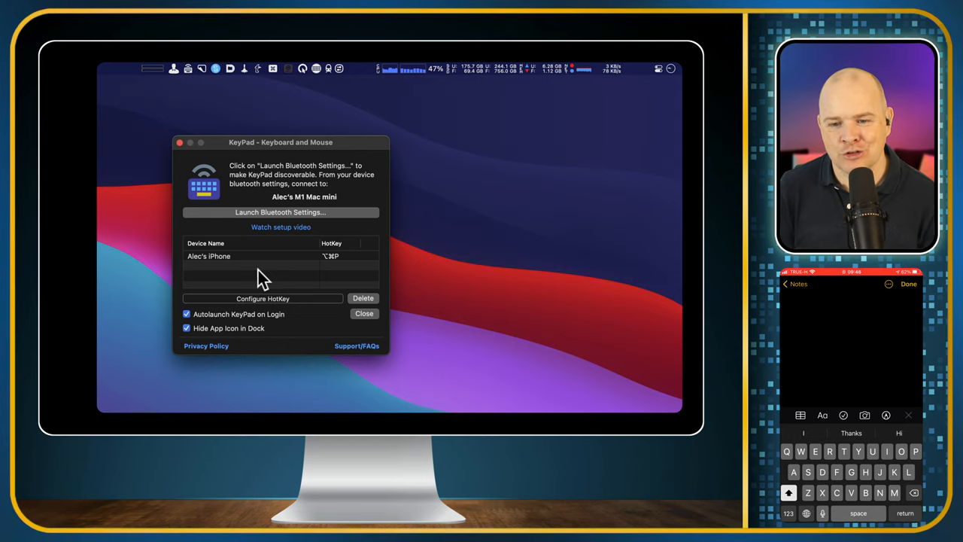
mouse_move(334, 268)
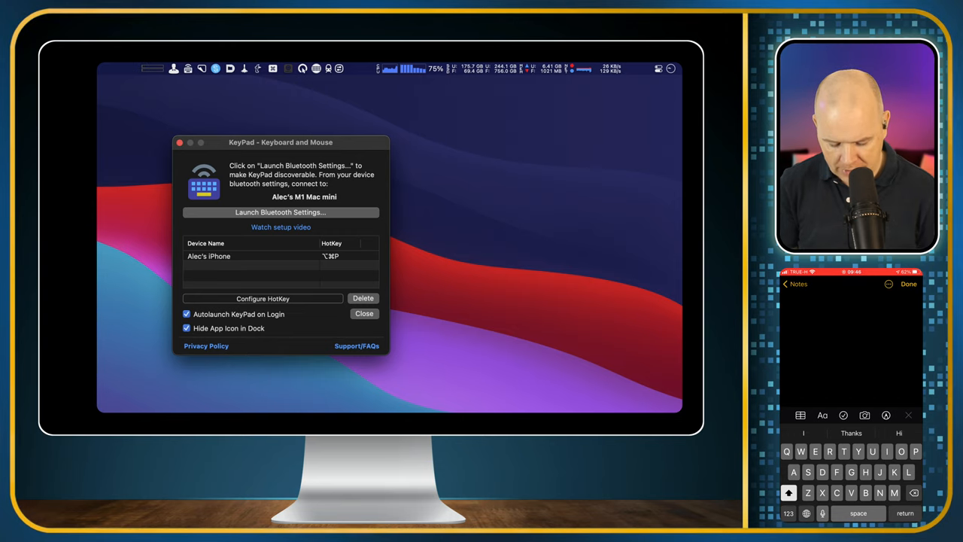
- Type "Hello" on the Mac keyboard so it appears in the iPhone's note
type("Hello")
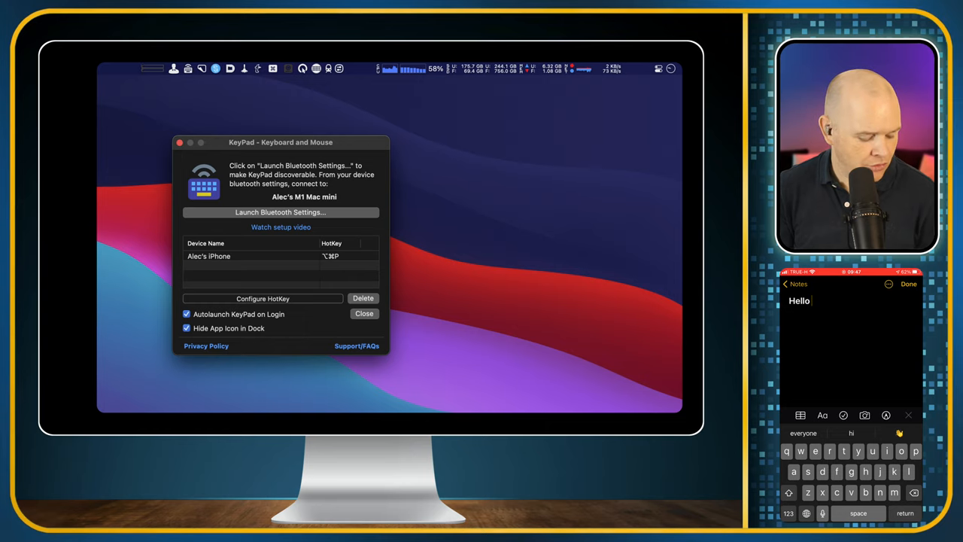
mouse_move(187, 187)
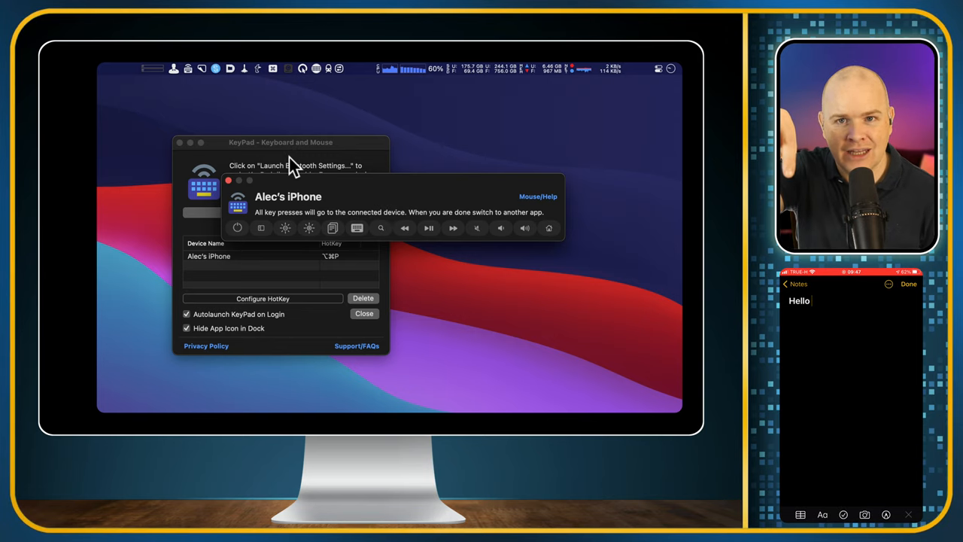
mouse_move(314, 188)
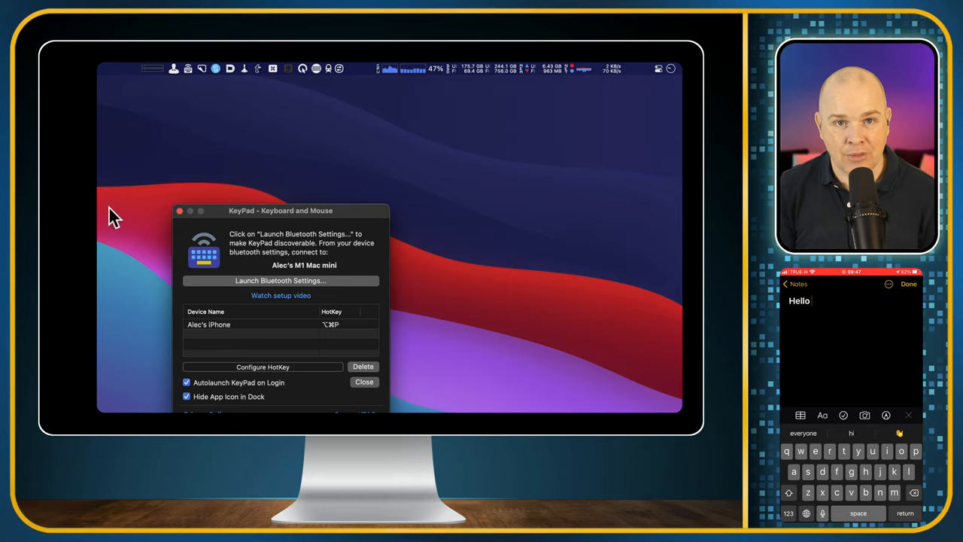
mouse_move(232, 209)
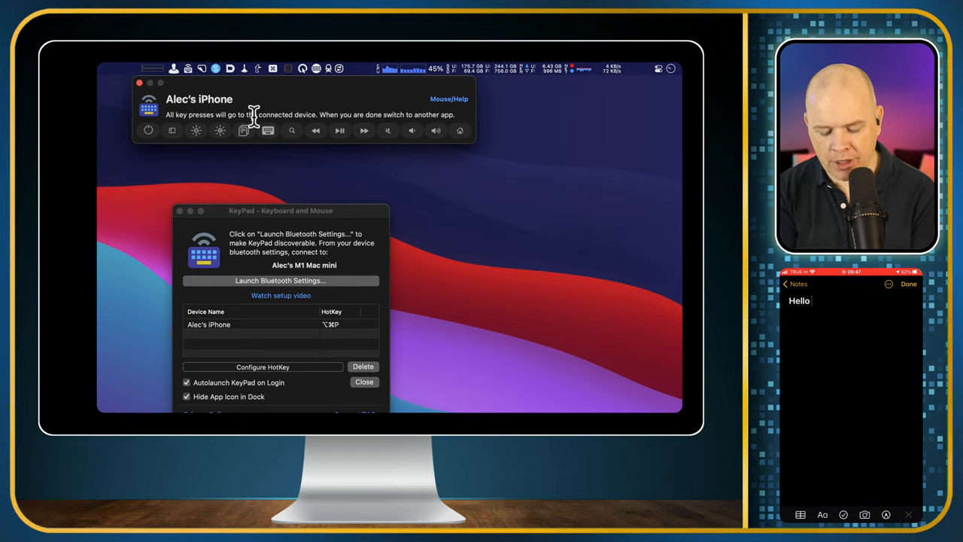
- Continue typing so the note reads "Hello hello this is me typing on my mac keyboard"
type("helo")
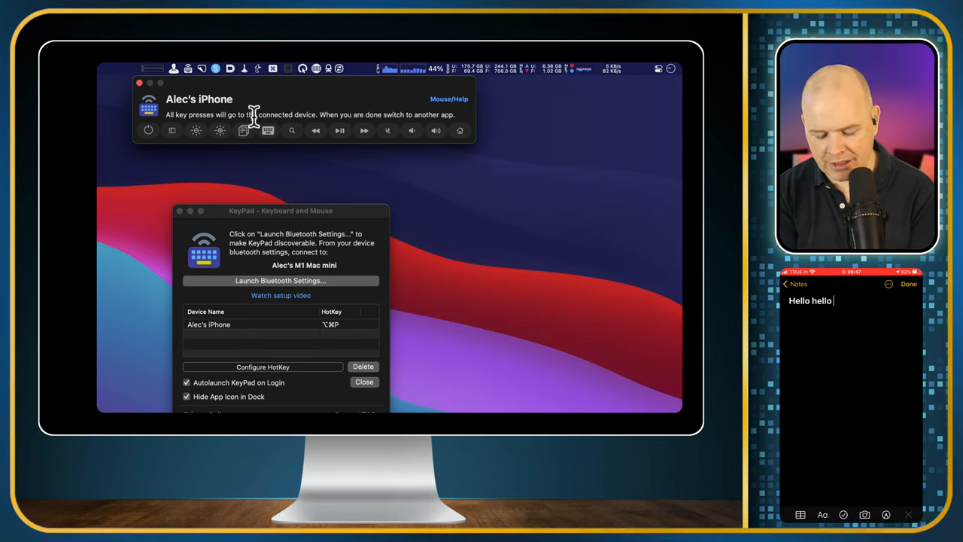
type("this is m")
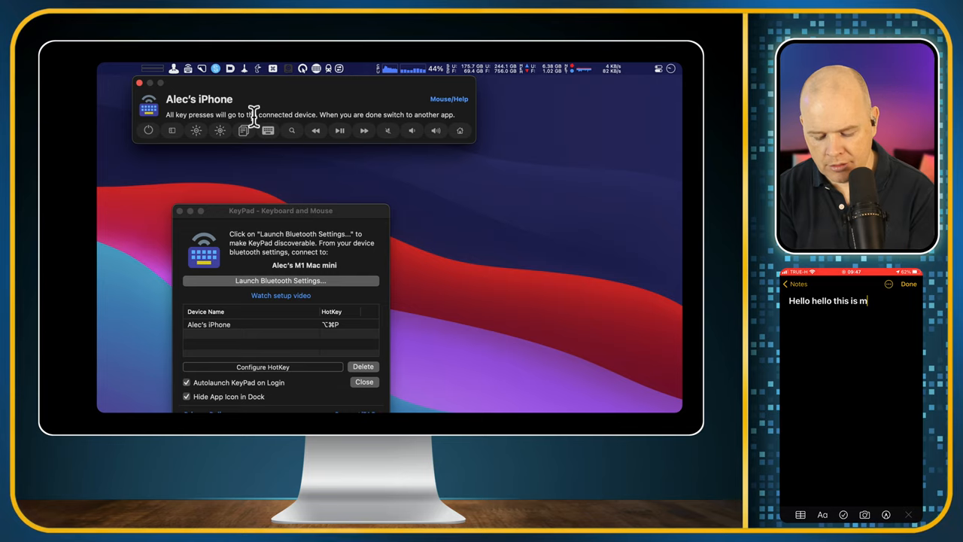
type("e typeing on my mac key")
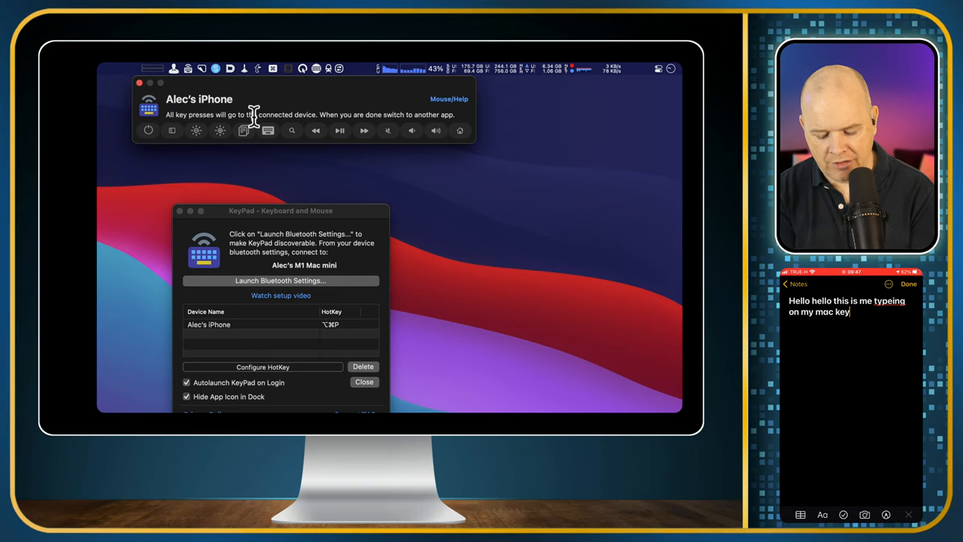
type("board")
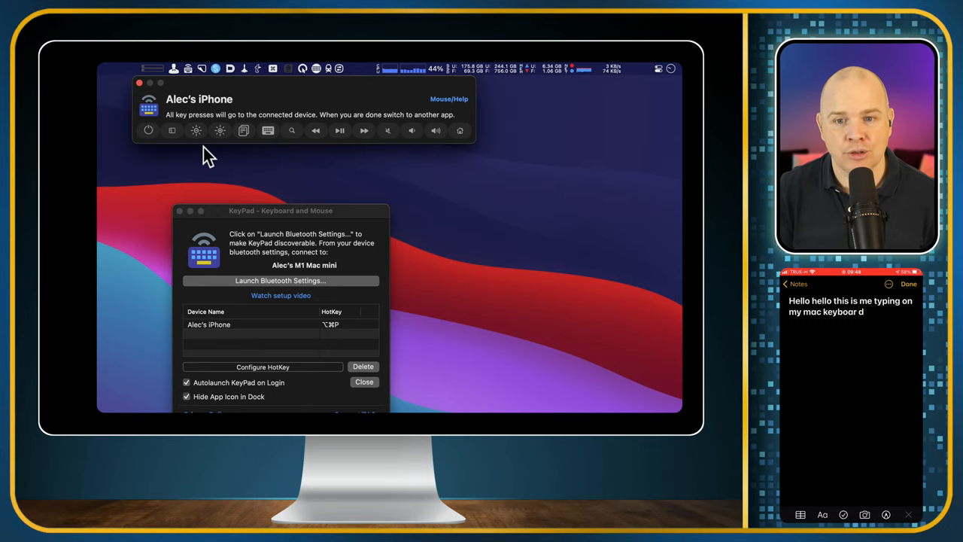
mouse_move(271, 361)
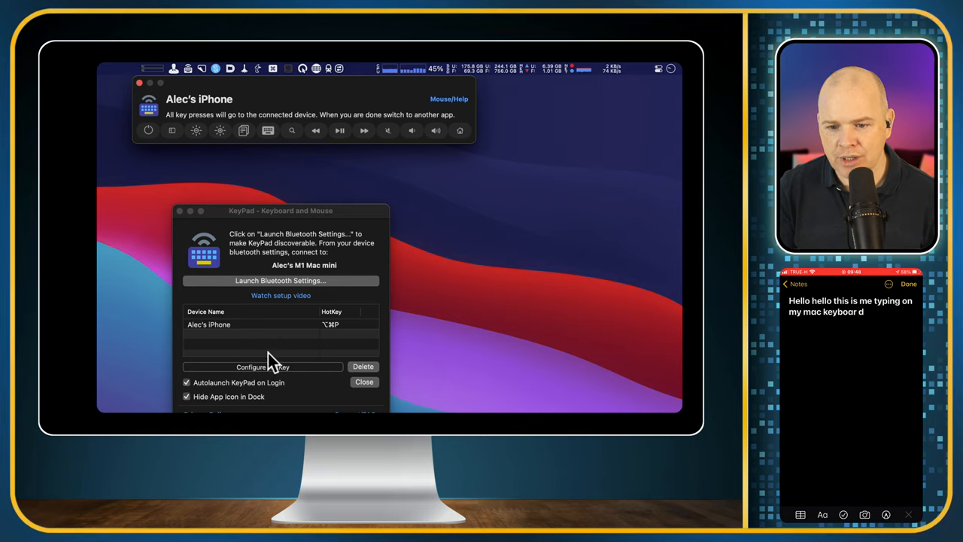
mouse_move(280, 293)
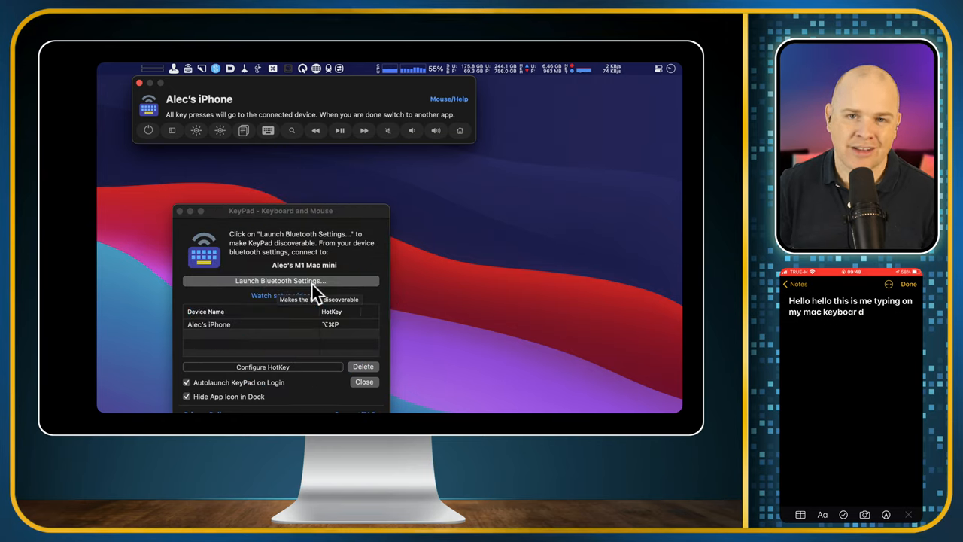
mouse_move(250, 301)
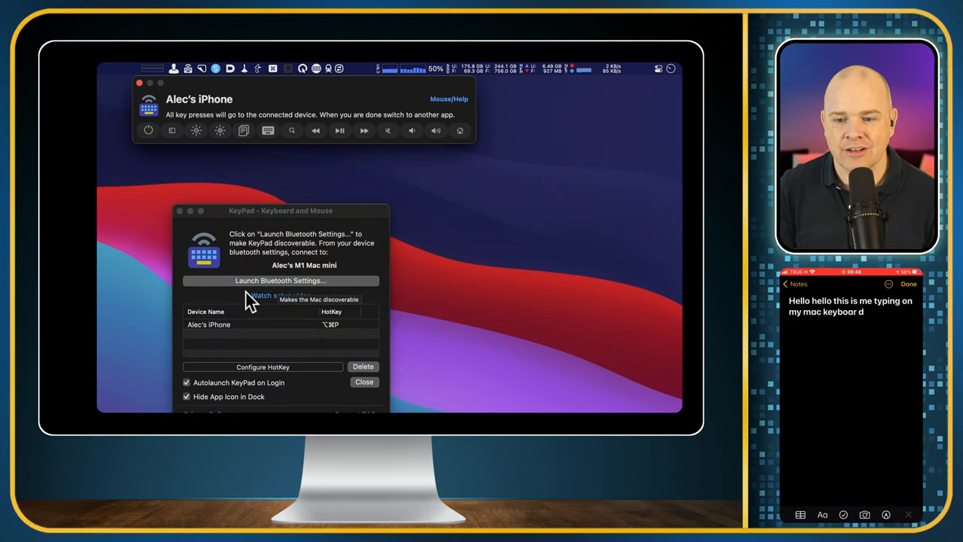
mouse_move(218, 334)
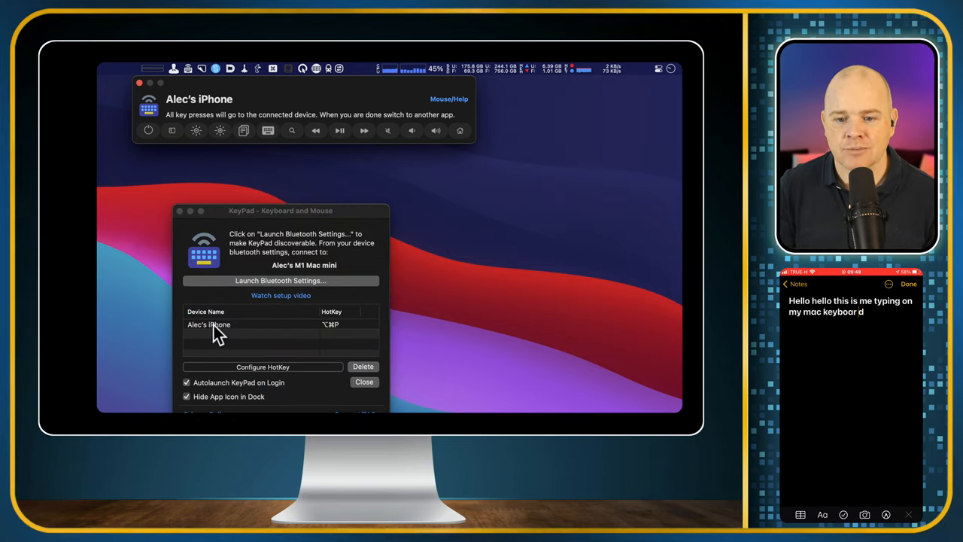
mouse_move(184, 118)
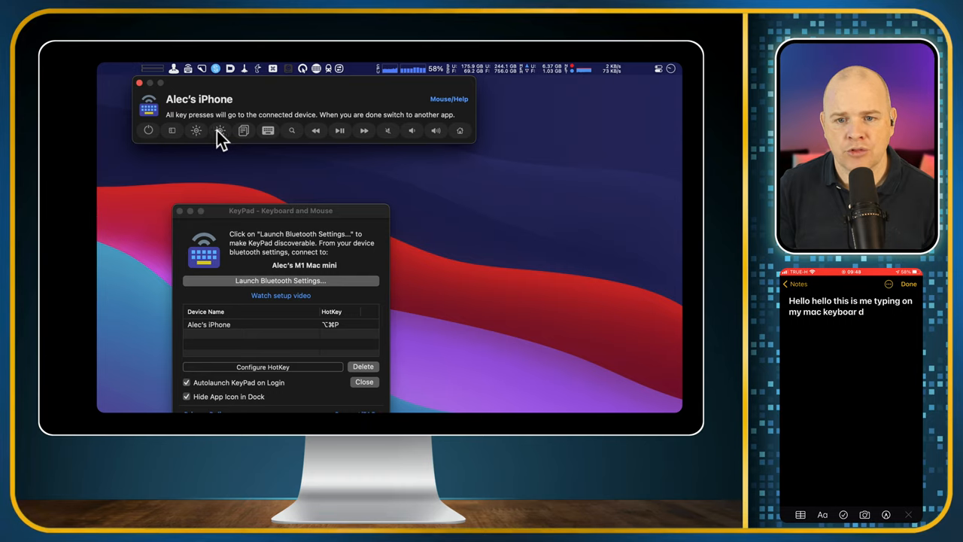
- Change the iPhone's screen brightness using the KeyPad control toolbar button
left_click(220, 129)
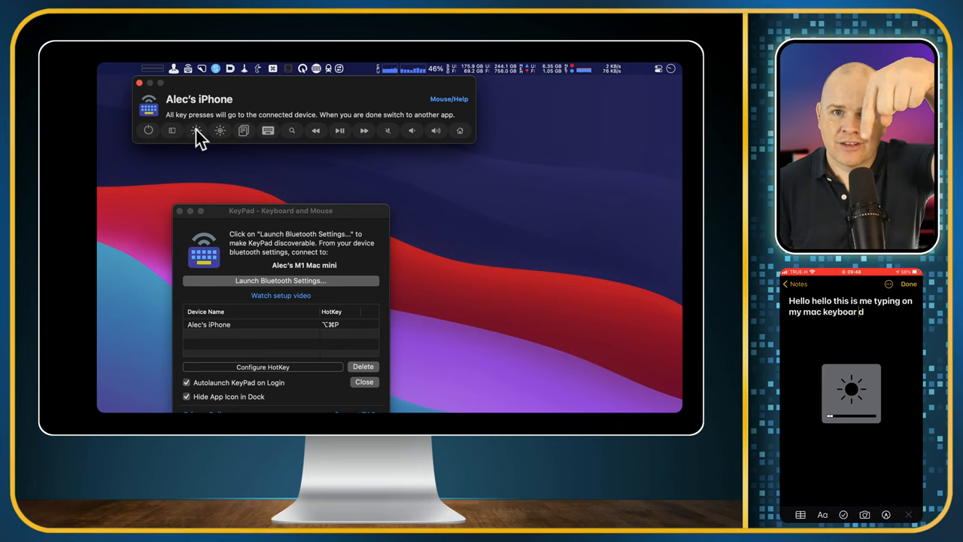
mouse_move(195, 129)
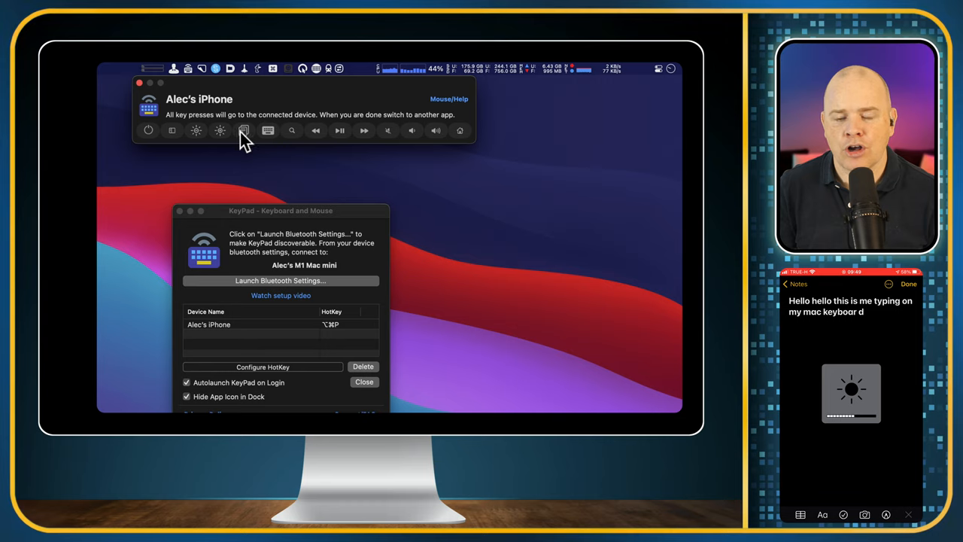
mouse_move(244, 131)
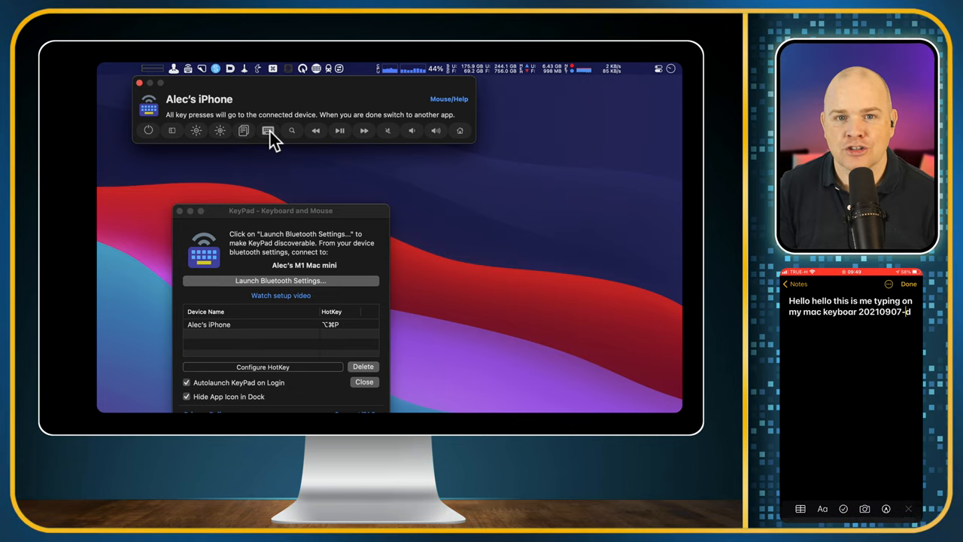
mouse_move(268, 130)
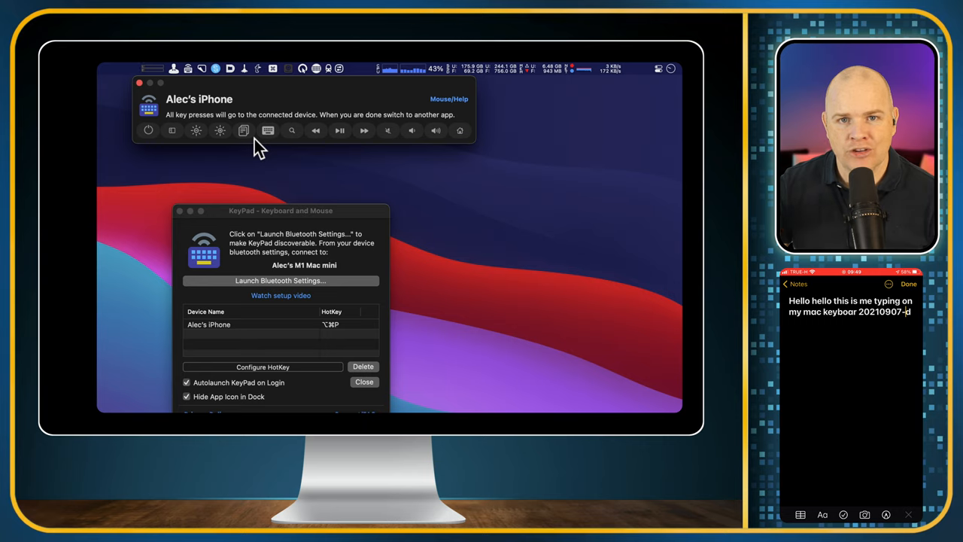
mouse_move(269, 142)
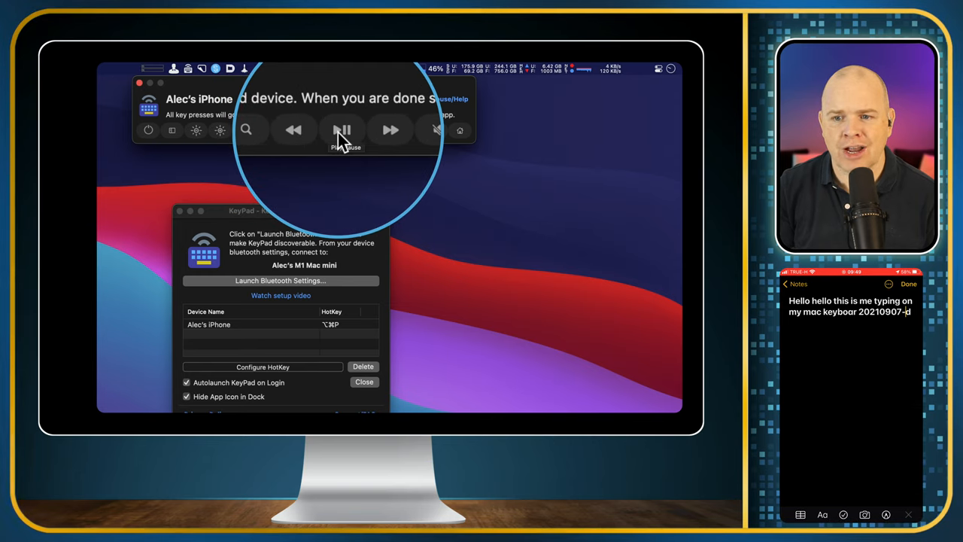
left_click(343, 130)
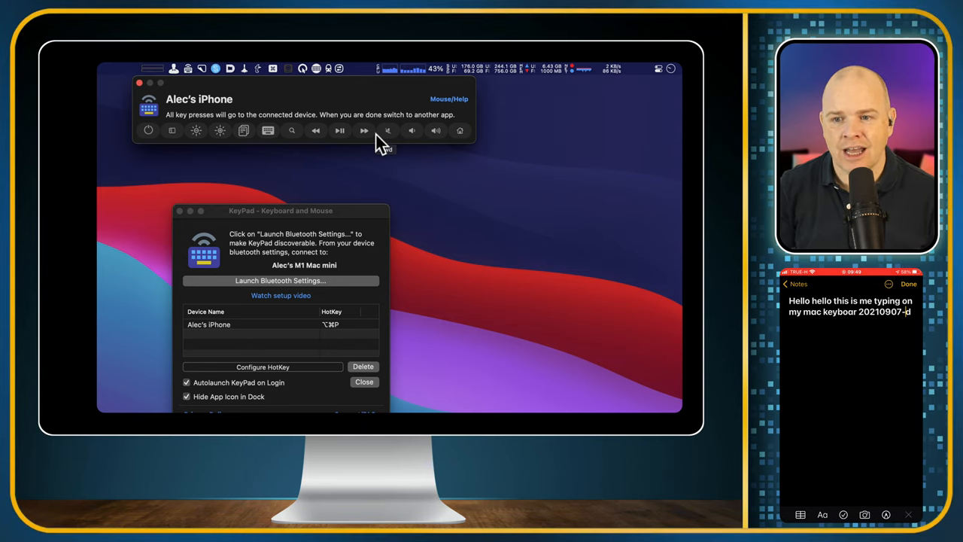
mouse_move(325, 114)
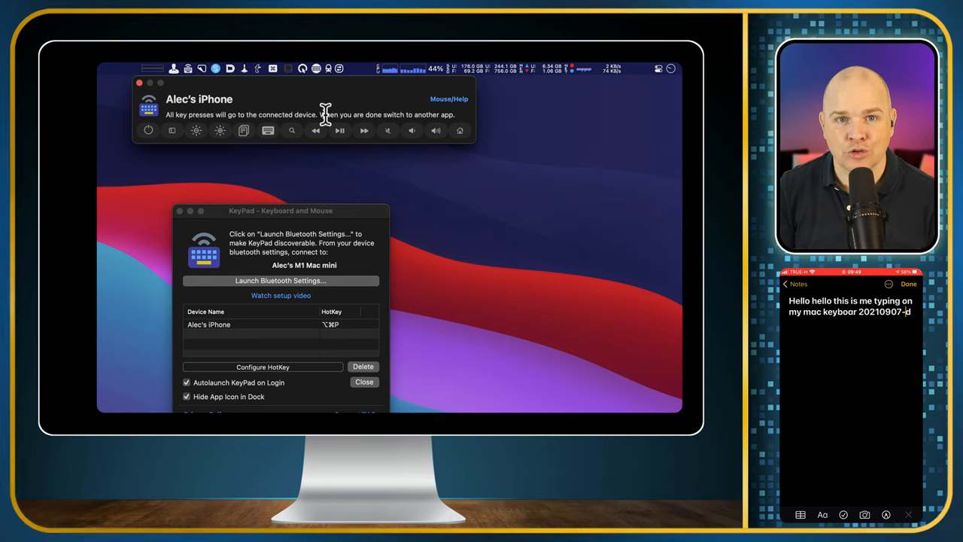
mouse_move(425, 124)
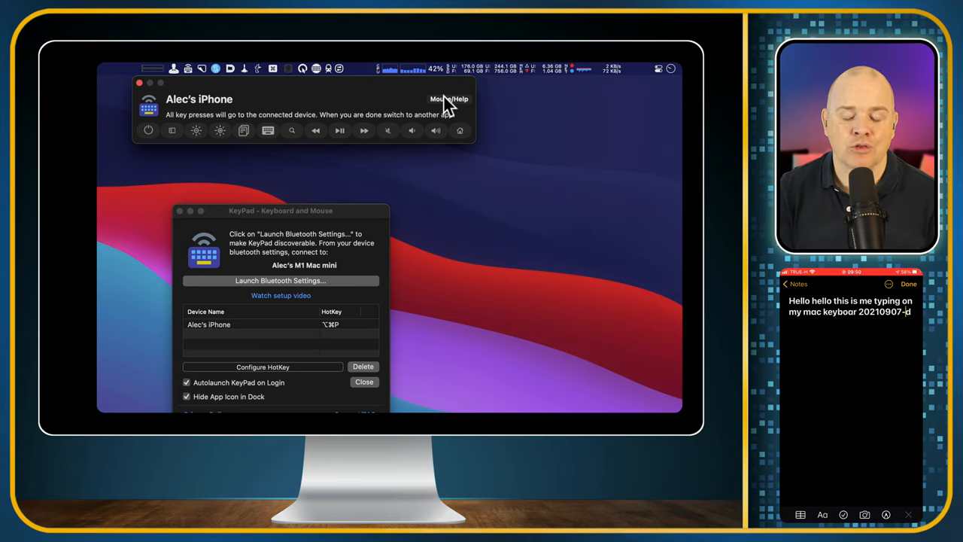
mouse_move(270, 183)
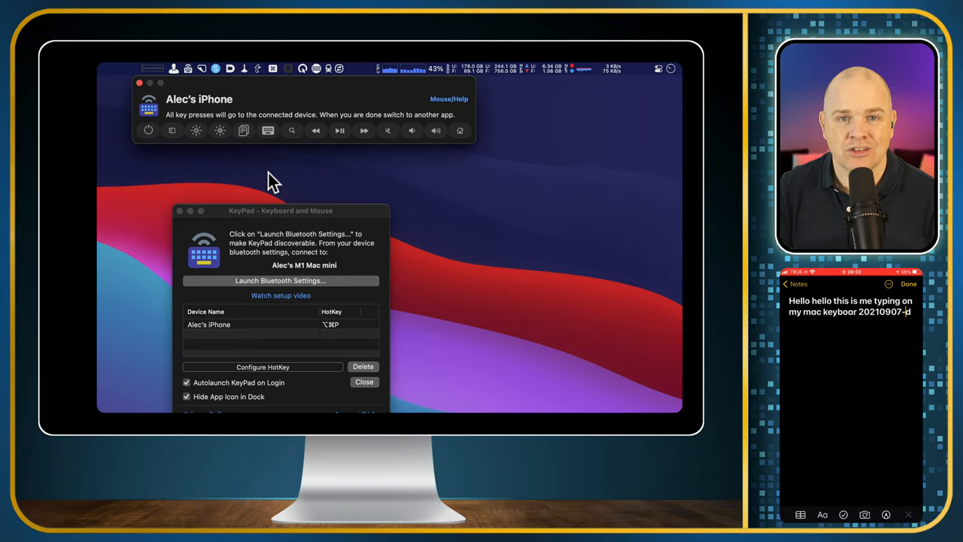
mouse_move(299, 79)
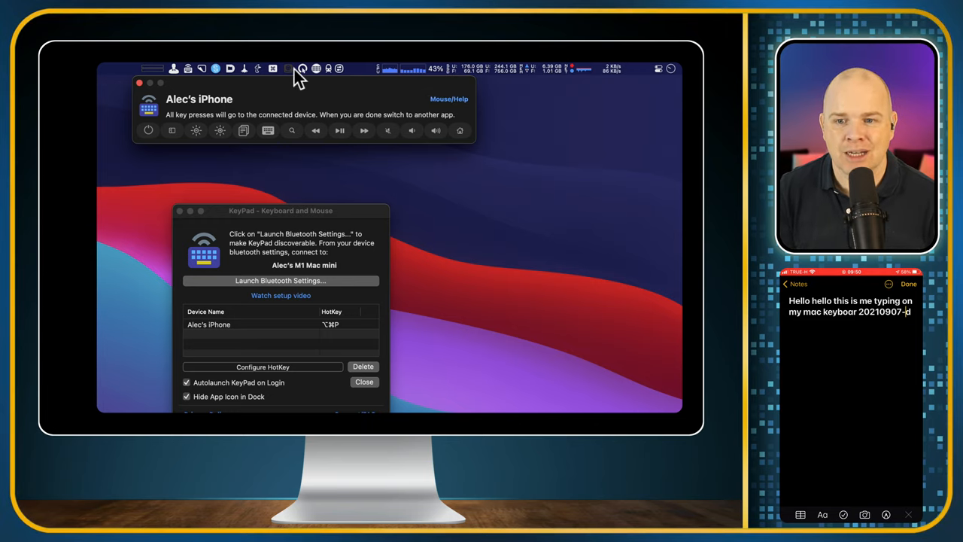
mouse_move(165, 83)
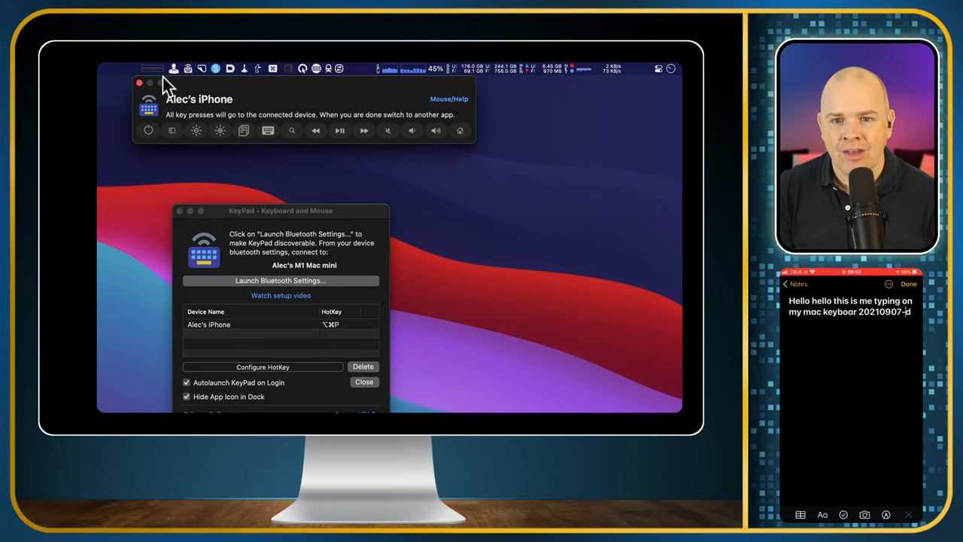
mouse_move(184, 83)
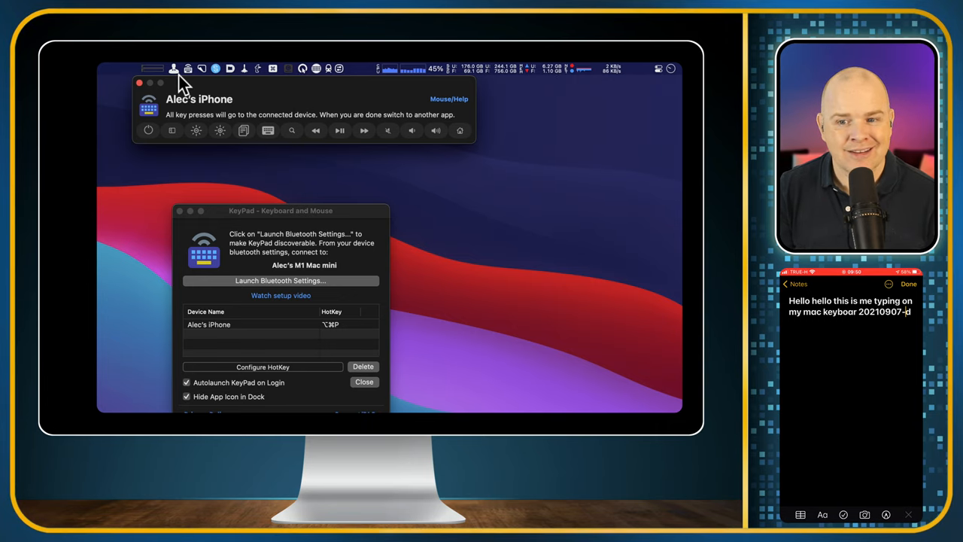